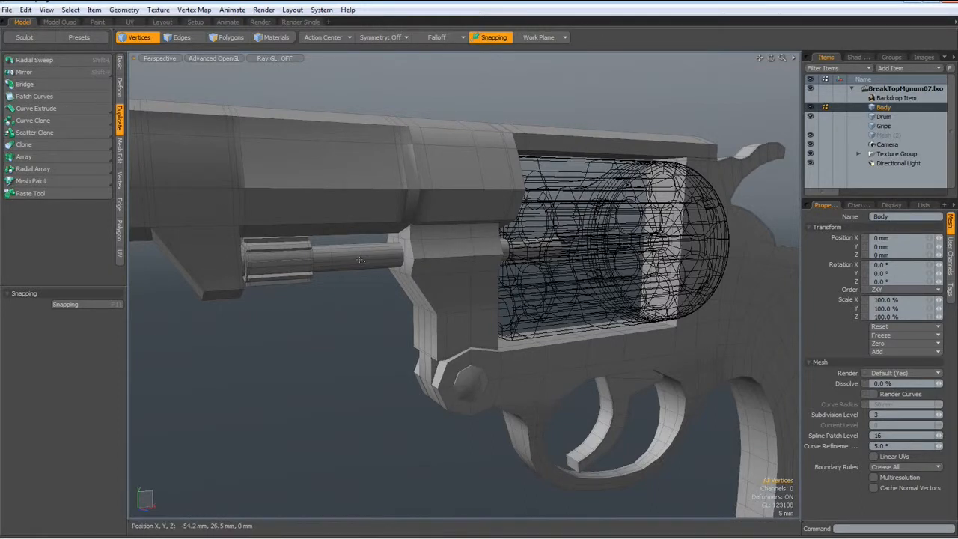
Step: Bevel the isolated ejector rod's tube polygons with a 2 mm shift into a stepped ring
{"action": "left_click", "coordinate": [231, 38]}
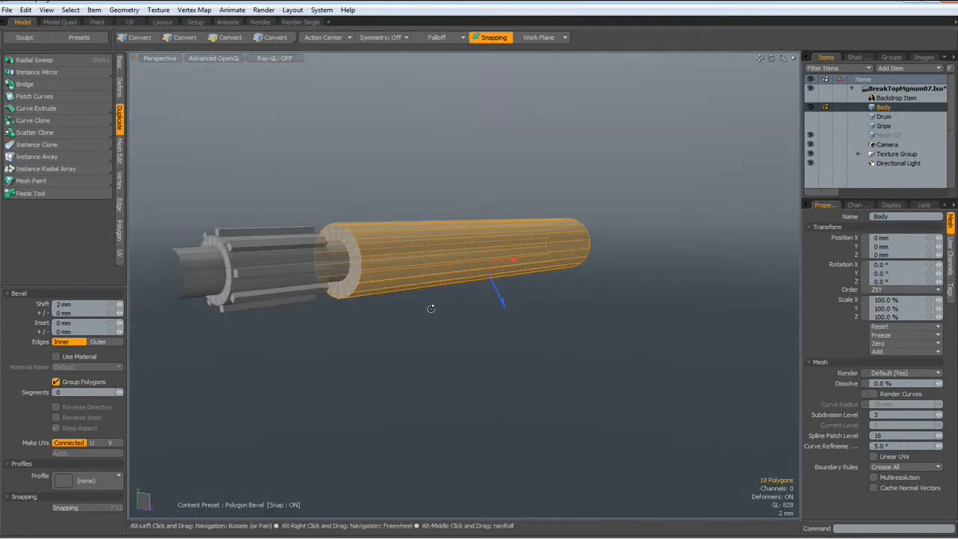
{"action": "left_click", "coordinate": [230, 38]}
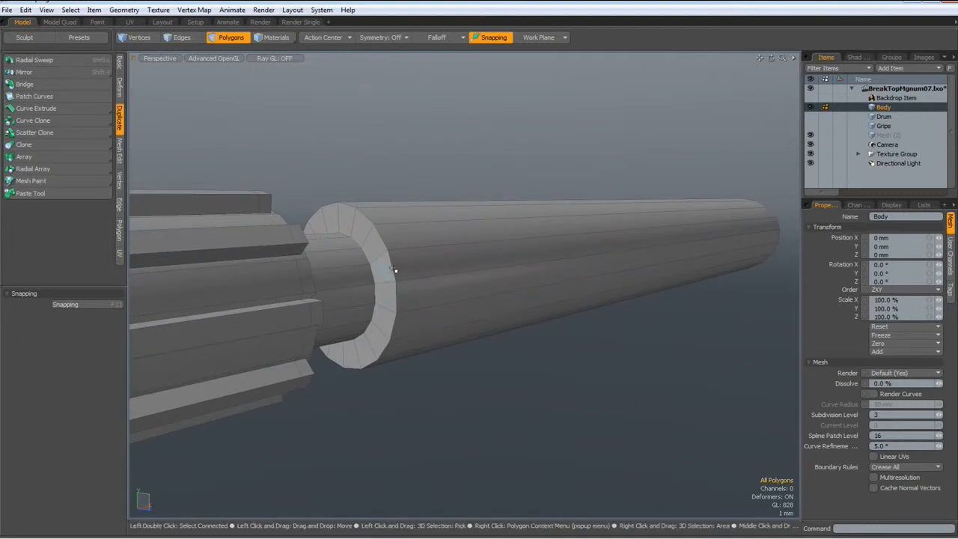
Step: Select the edge loops around the rod's stepped ring in Edges mode
{"action": "left_click", "coordinate": [181, 38]}
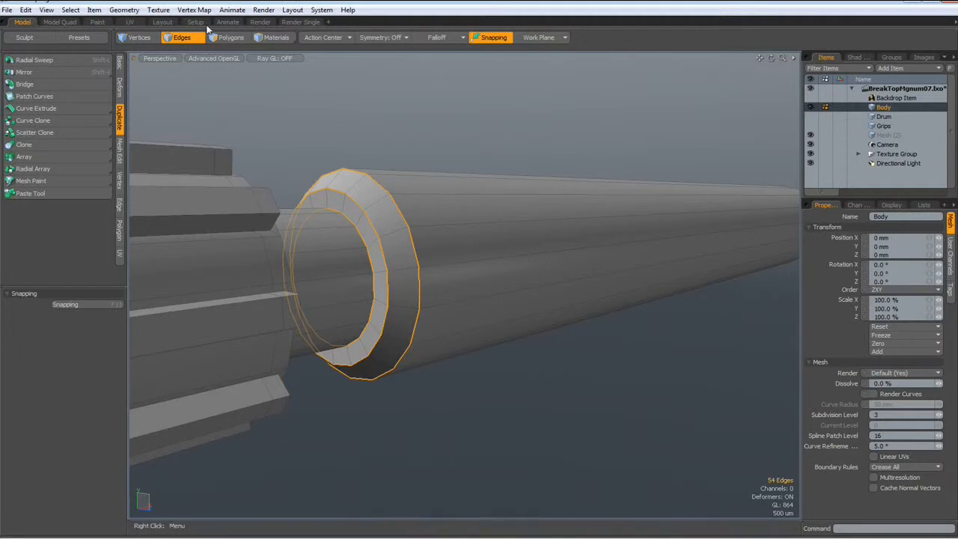
Step: Edge-bevel the stepped ring's rim loops and adjust the chamfer width
{"action": "left_click", "coordinate": [193, 10]}
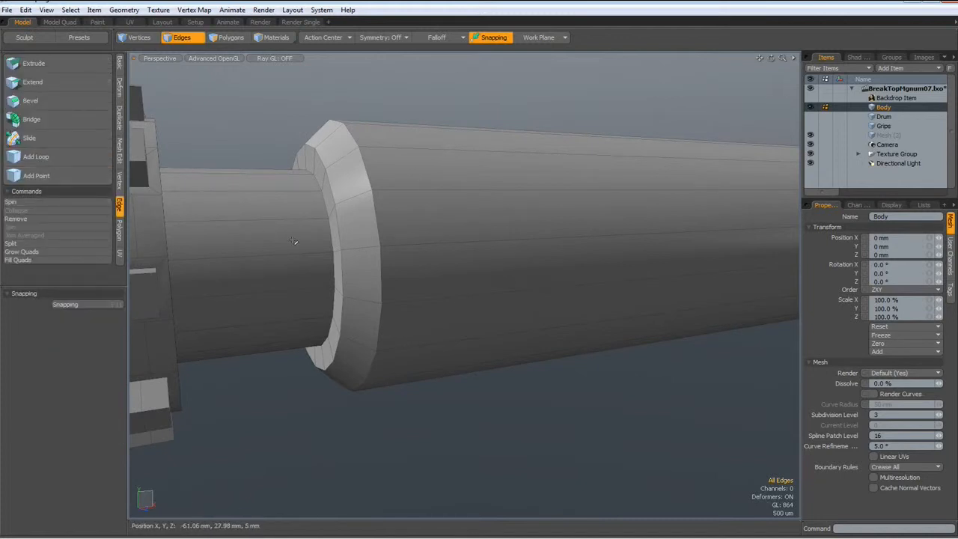
{"action": "left_click", "coordinate": [292, 254]}
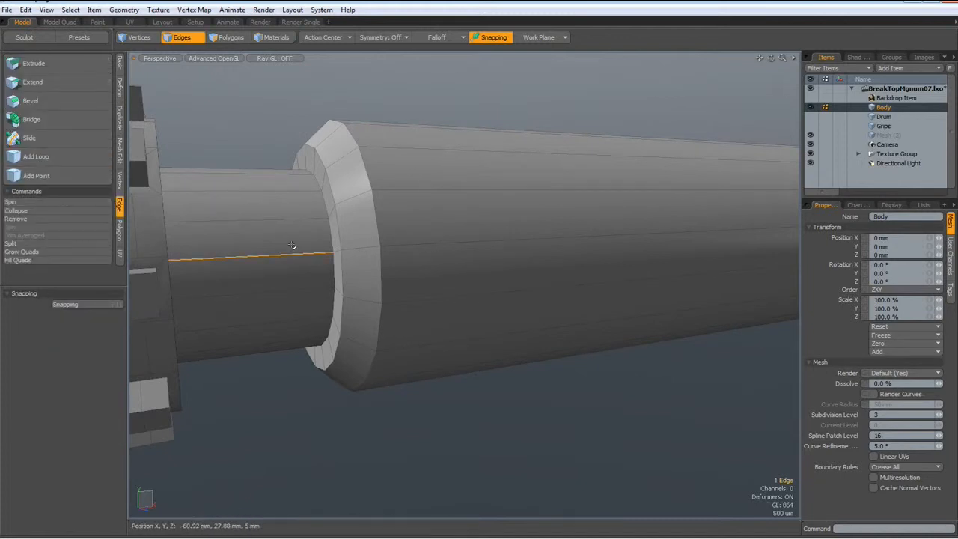
{"action": "left_click", "coordinate": [36, 156]}
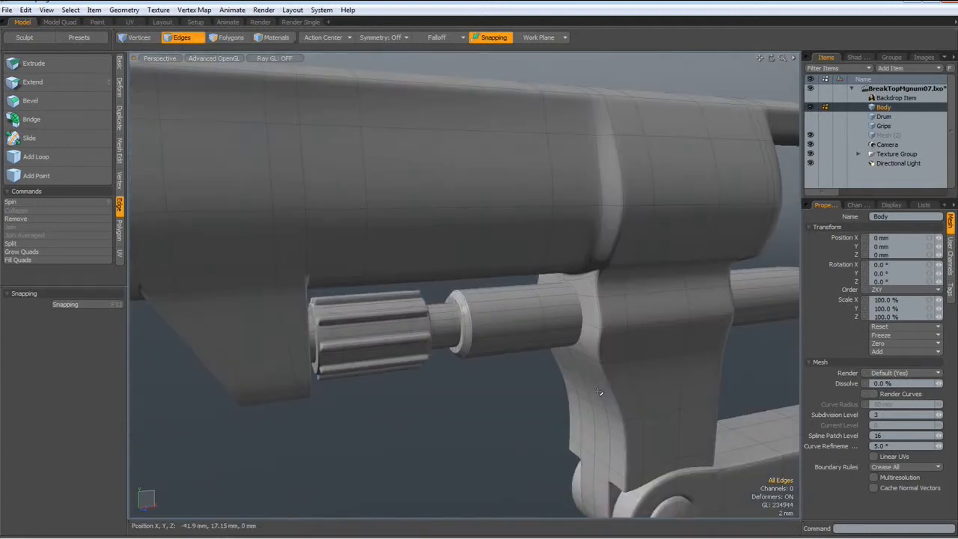
Step: Bevel the rod polygon band at the frame joint into a second ring and select its rim loops
{"action": "left_click_drag", "start_coordinate": [599, 389], "coordinate": [625, 362]}
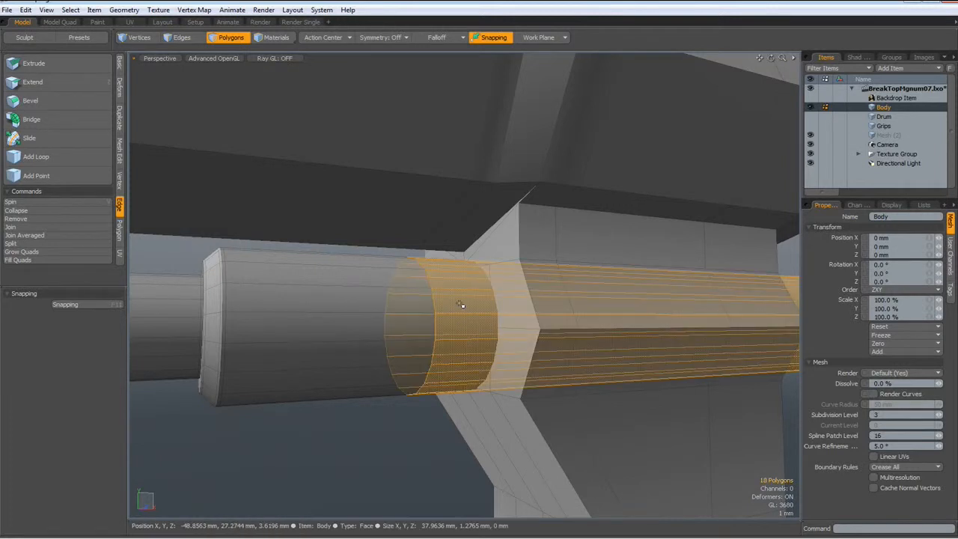
{"action": "left_click", "coordinate": [30, 100]}
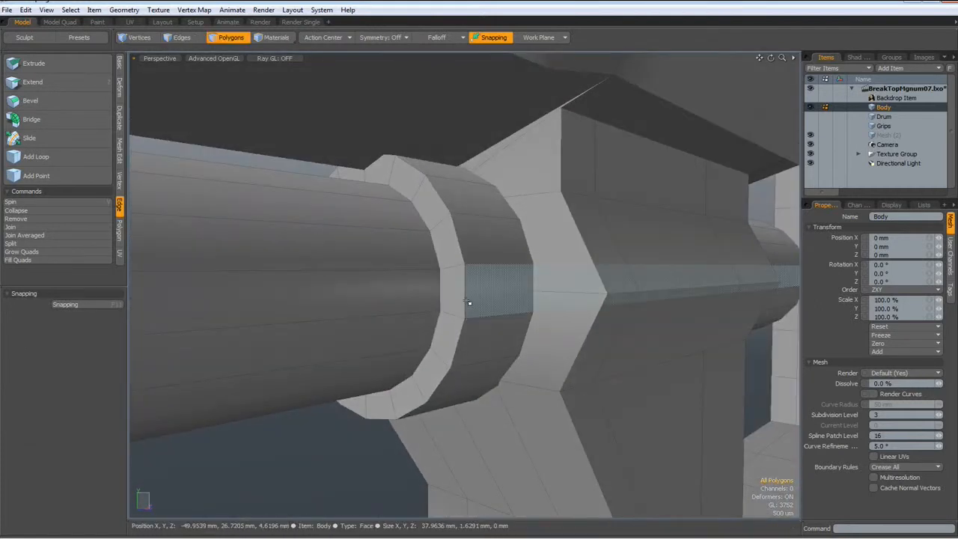
{"action": "left_click", "coordinate": [181, 38]}
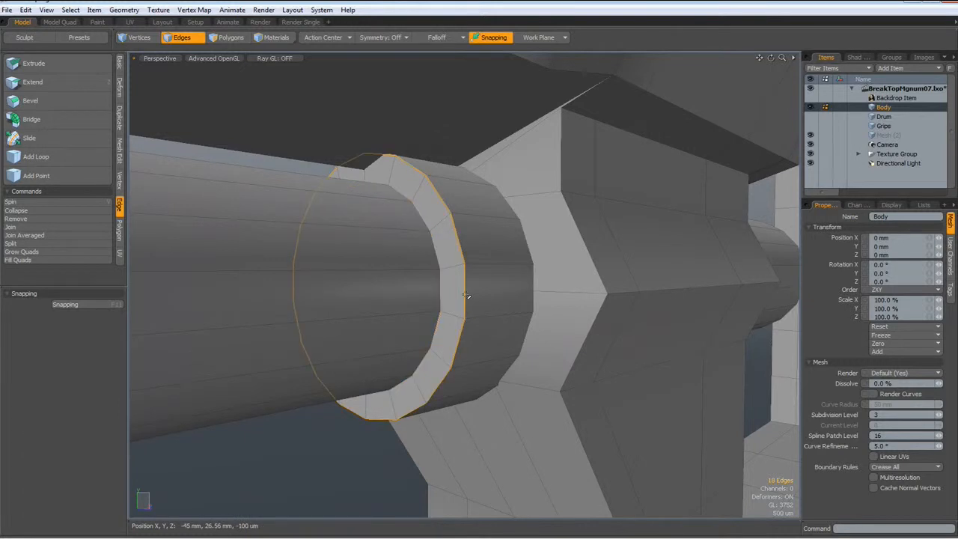
{"action": "left_click", "coordinate": [30, 100]}
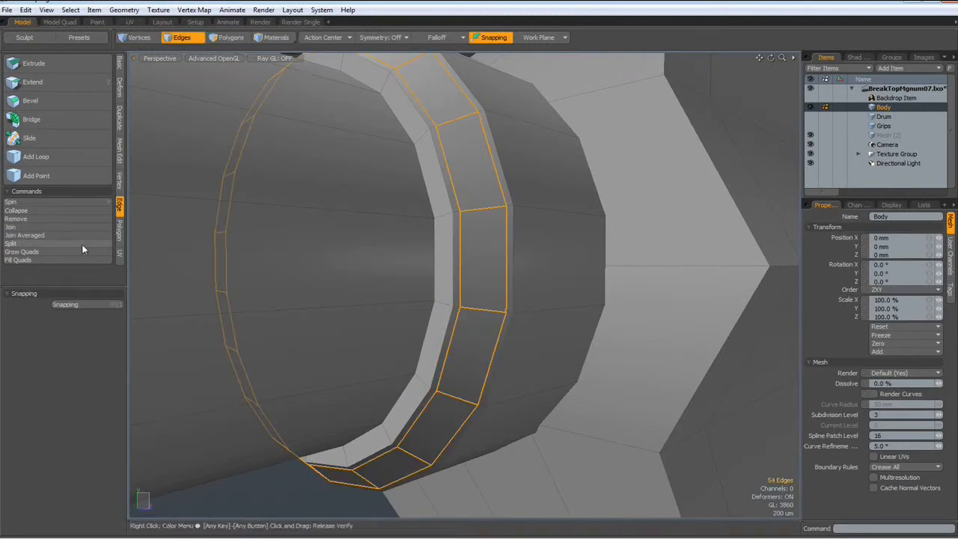
Step: Bevel the second ring's rim edge loop, adding a thin tightening edge band
{"action": "left_click", "coordinate": [36, 156]}
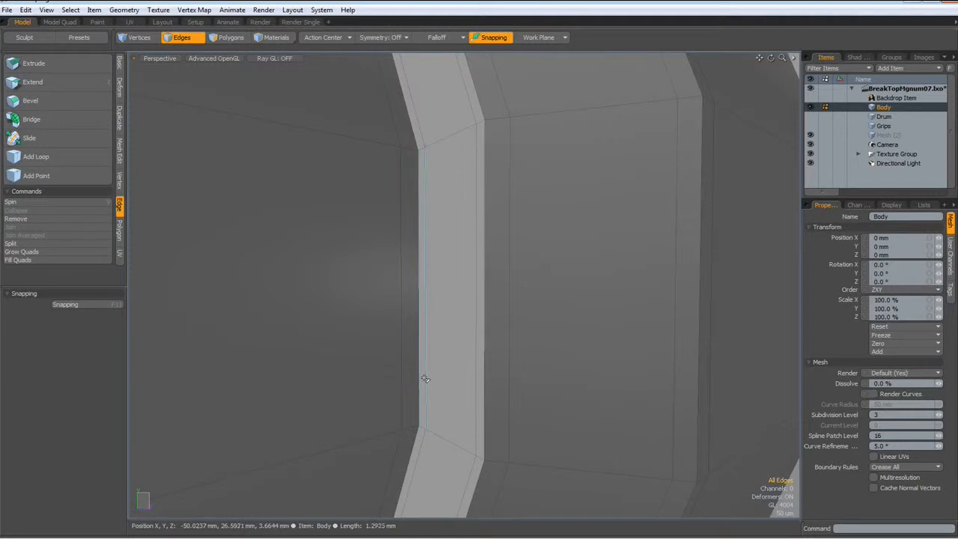
Step: Assign a new dark grey material to the rod's front end rim and inspect the smoothed ring
{"action": "left_click", "coordinate": [231, 37]}
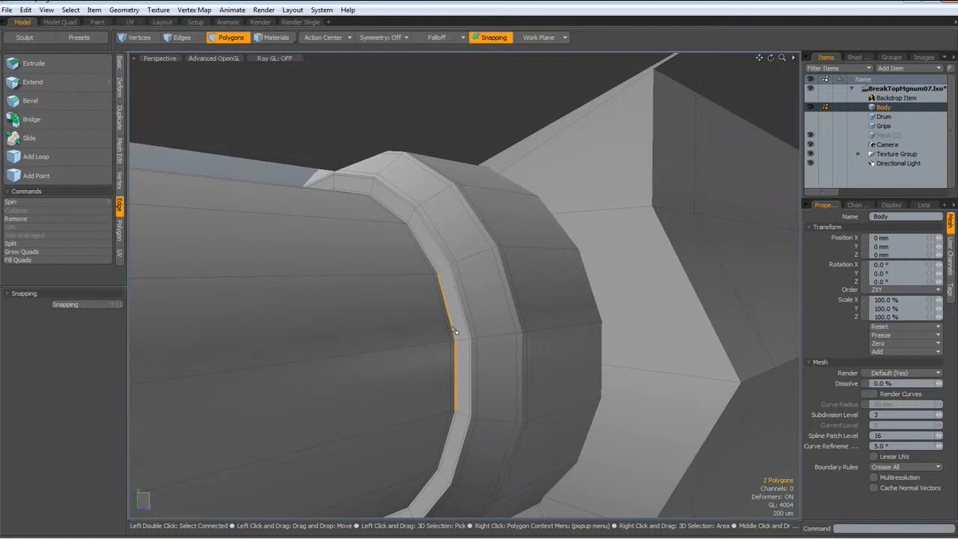
{"action": "double_click", "coordinate": [454, 332]}
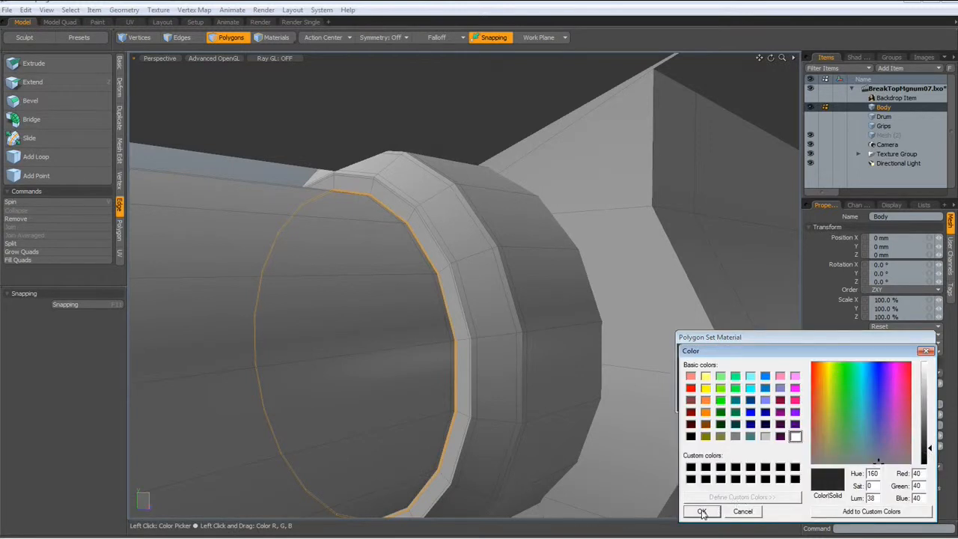
{"action": "left_click", "coordinate": [702, 511]}
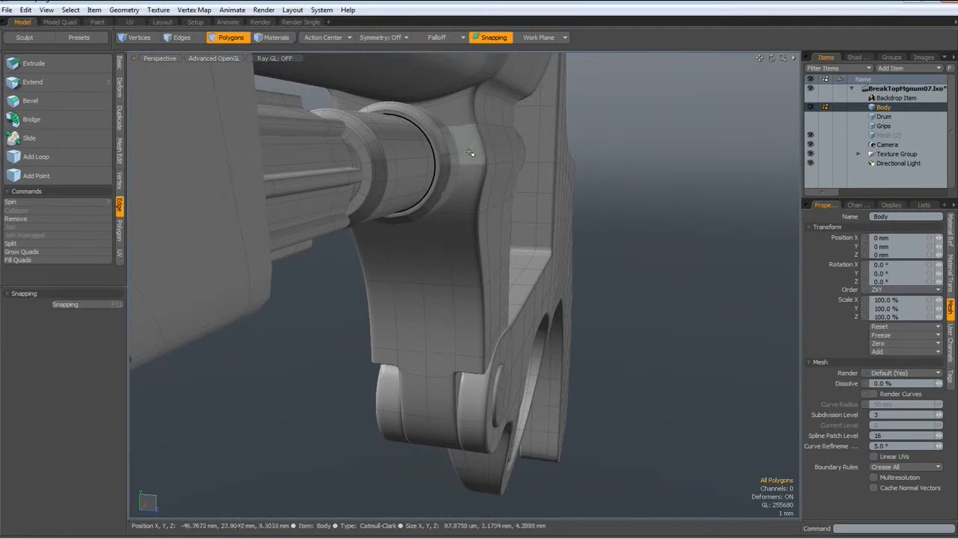
{"action": "left_click_drag", "start_coordinate": [472, 154], "coordinate": [423, 184]}
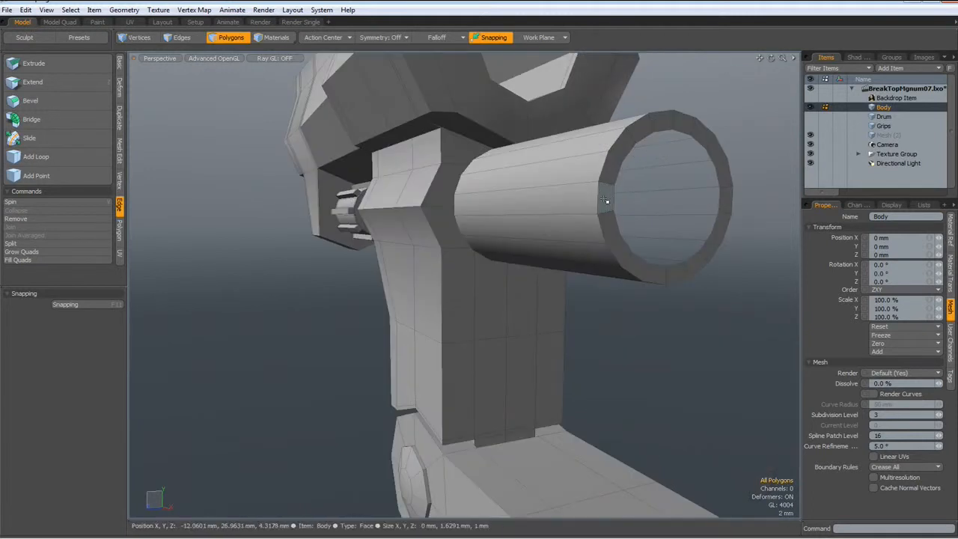
{"action": "left_click", "coordinate": [609, 173]}
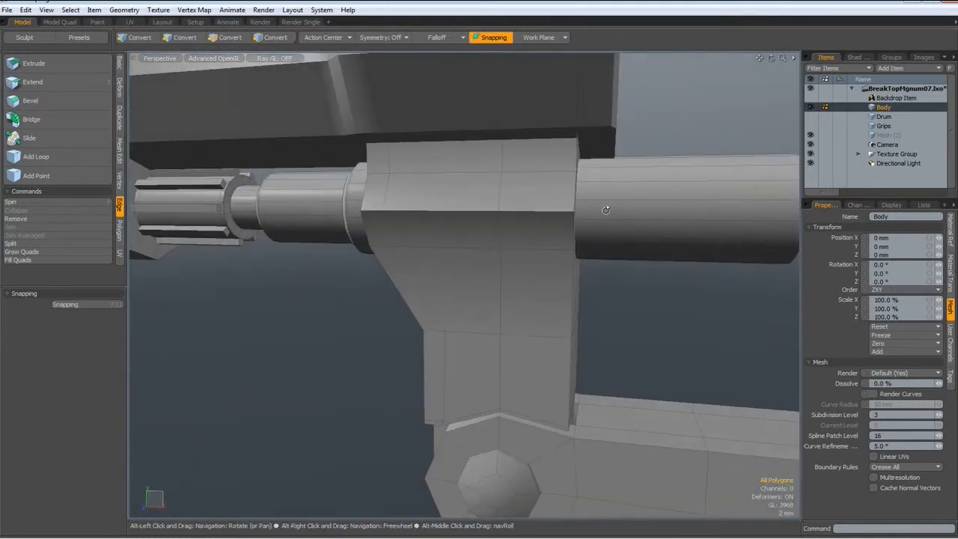
{"action": "left_click_drag", "start_coordinate": [606, 210], "coordinate": [602, 241]}
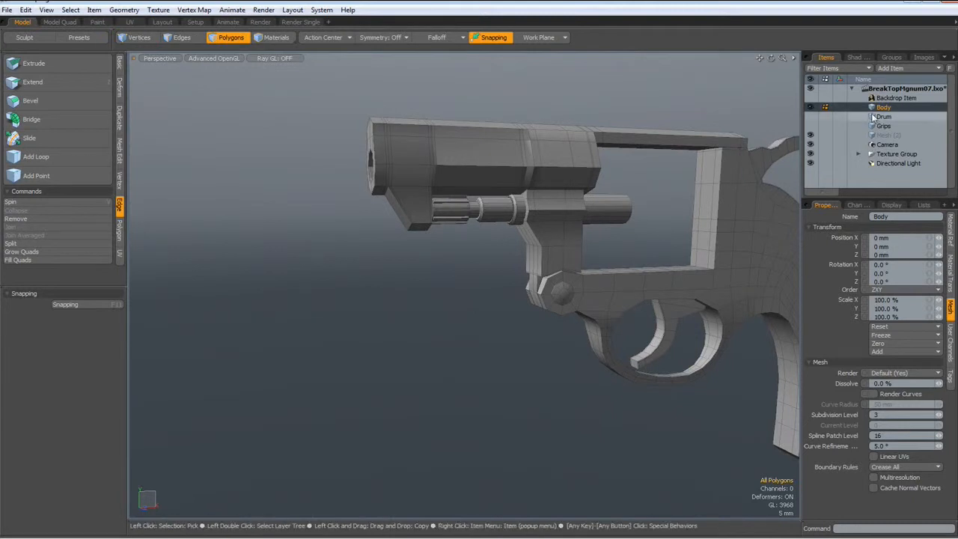
Step: Select the Drum item and enable Body visibility so both are shown
{"action": "left_click", "coordinate": [883, 116]}
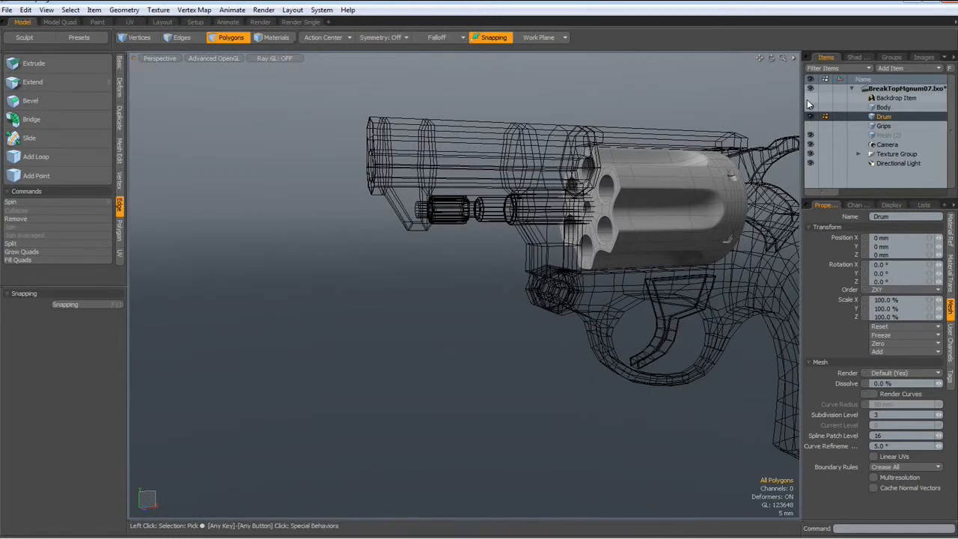
{"action": "left_click", "coordinate": [884, 107]}
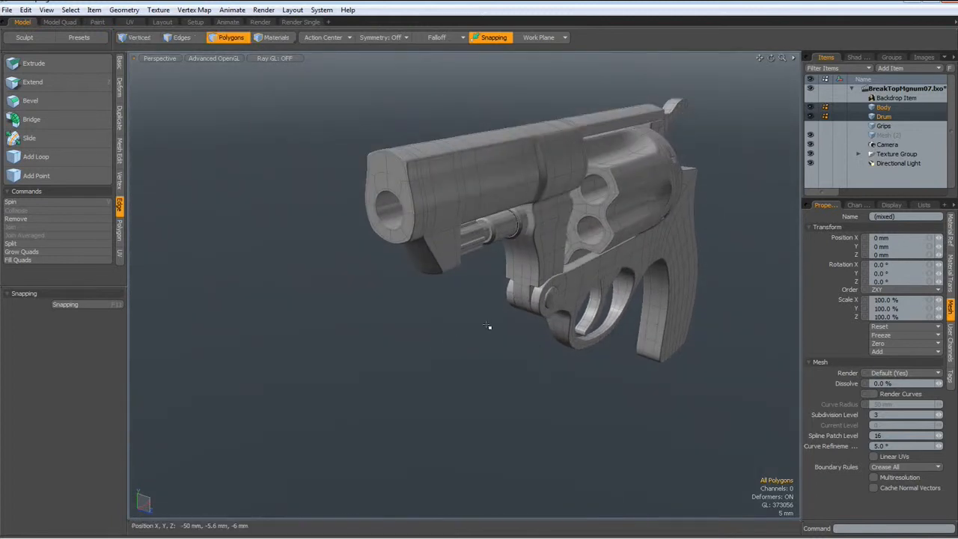
Step: Remove the unneeded edge loop around the barrel front opening
{"action": "left_click_drag", "start_coordinate": [487, 325], "coordinate": [388, 241]}
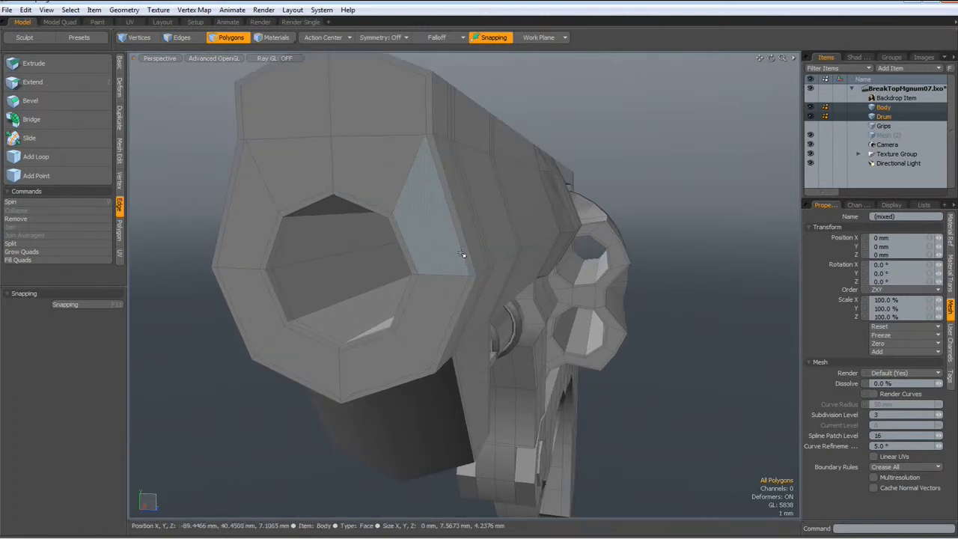
{"action": "left_click", "coordinate": [182, 38]}
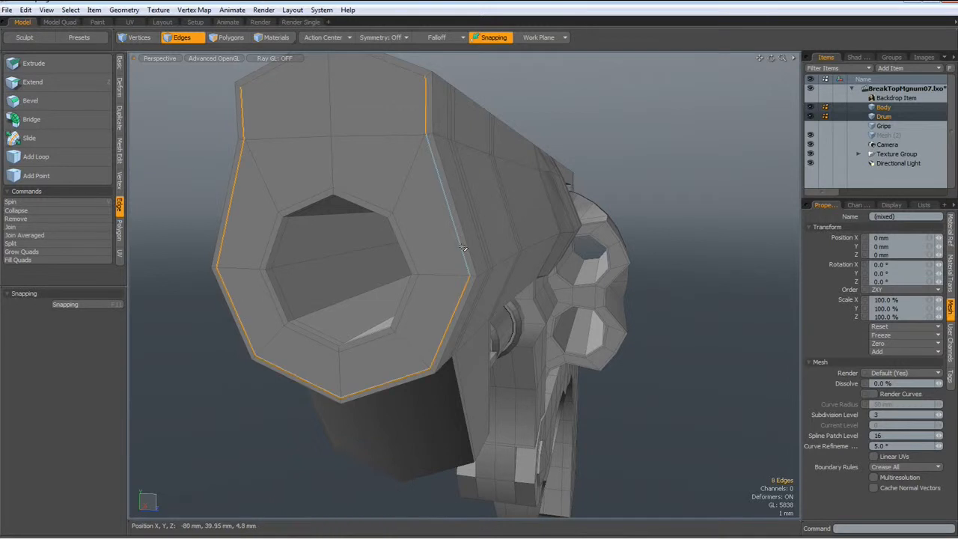
{"action": "left_click_drag", "start_coordinate": [461, 247], "coordinate": [405, 99]}
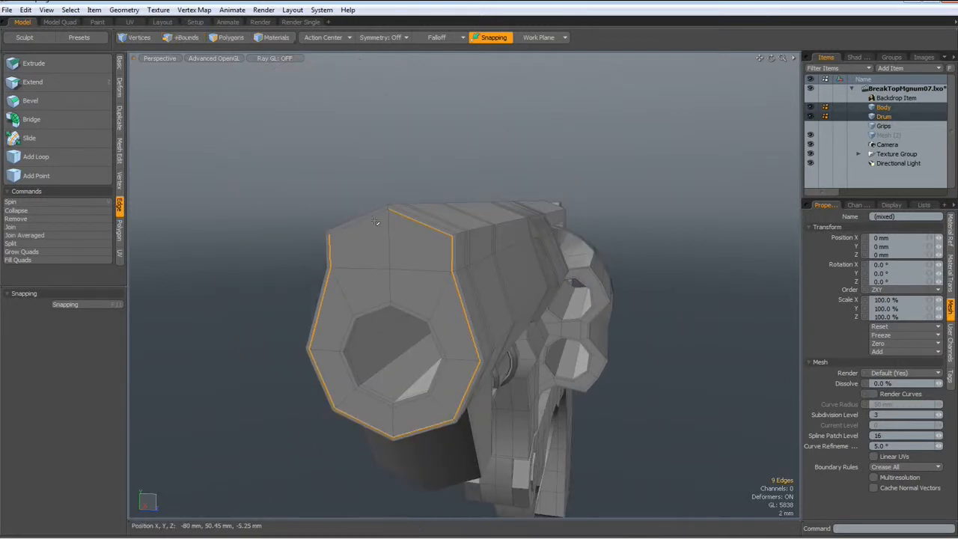
{"action": "left_click", "coordinate": [181, 38]}
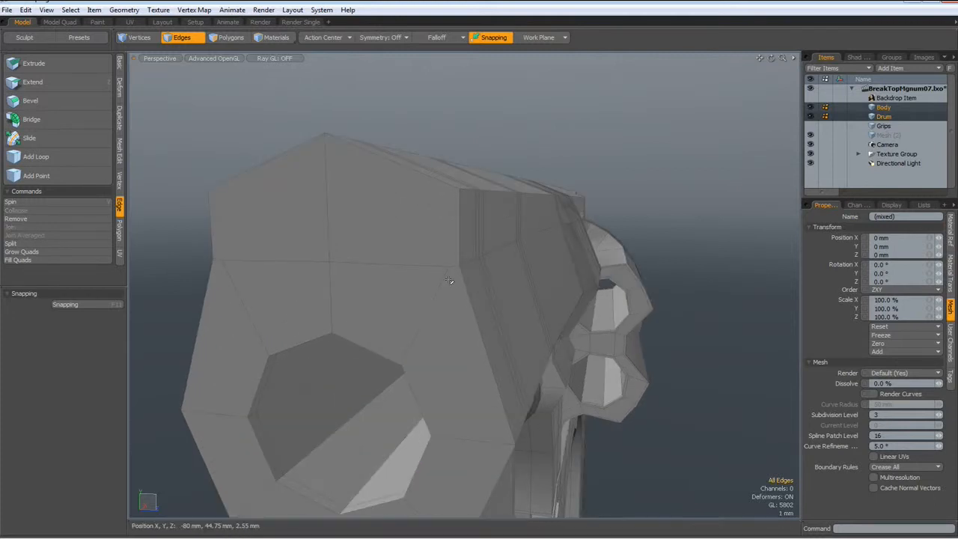
Step: Remove leftover stray vertices on the frame's front face
{"action": "left_click", "coordinate": [138, 38]}
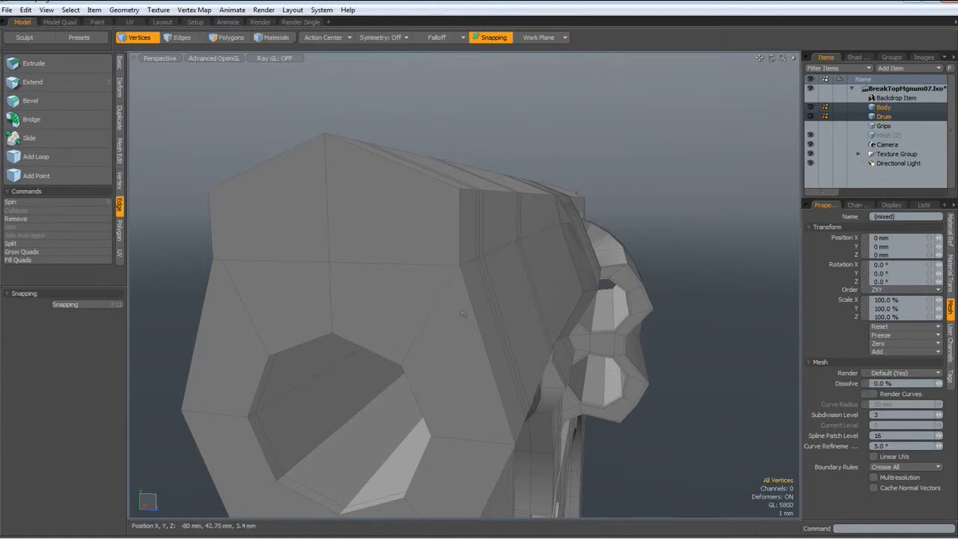
{"action": "left_click", "coordinate": [219, 261]}
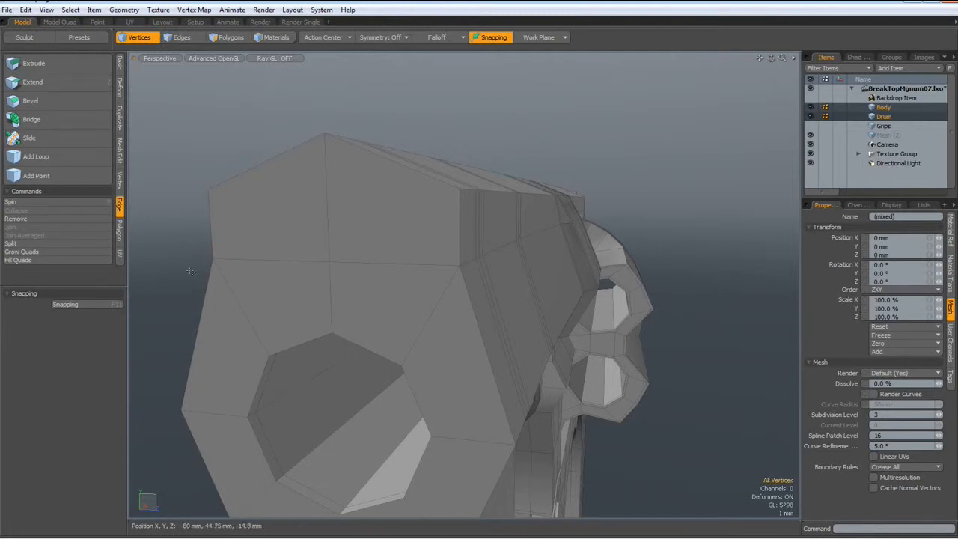
{"action": "mouse_move", "coordinate": [268, 442]}
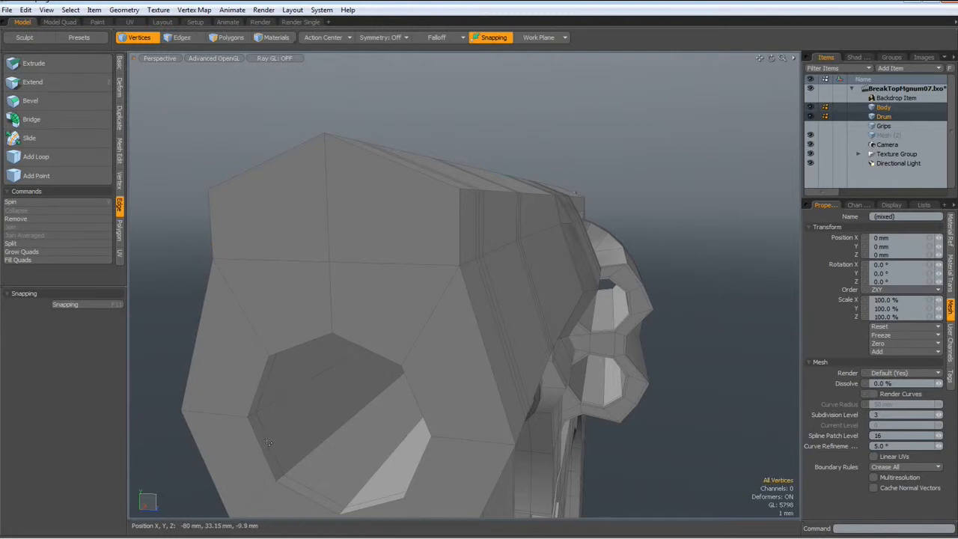
{"action": "left_click", "coordinate": [181, 37]}
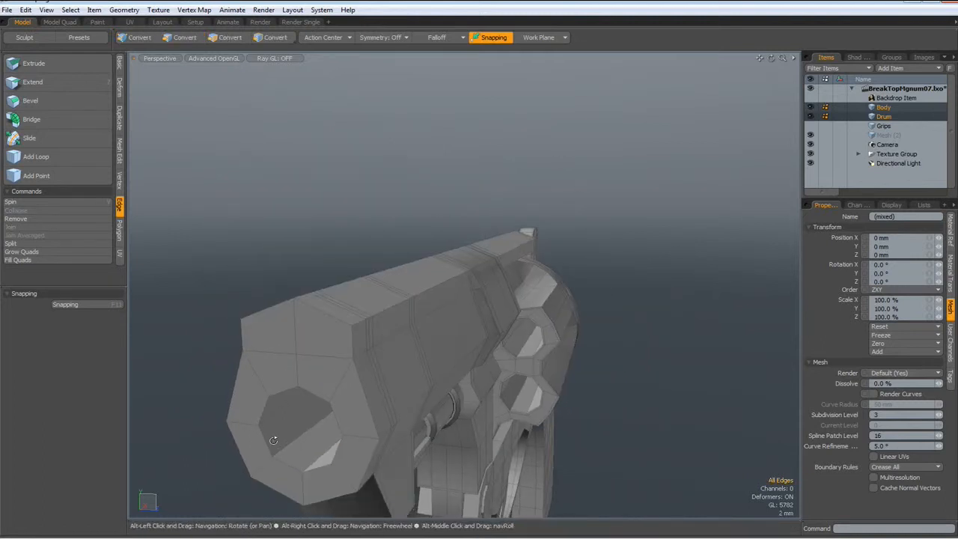
Step: Inset-bevel the muzzle opening's rim edge loop to widen it
{"action": "left_click", "coordinate": [182, 38]}
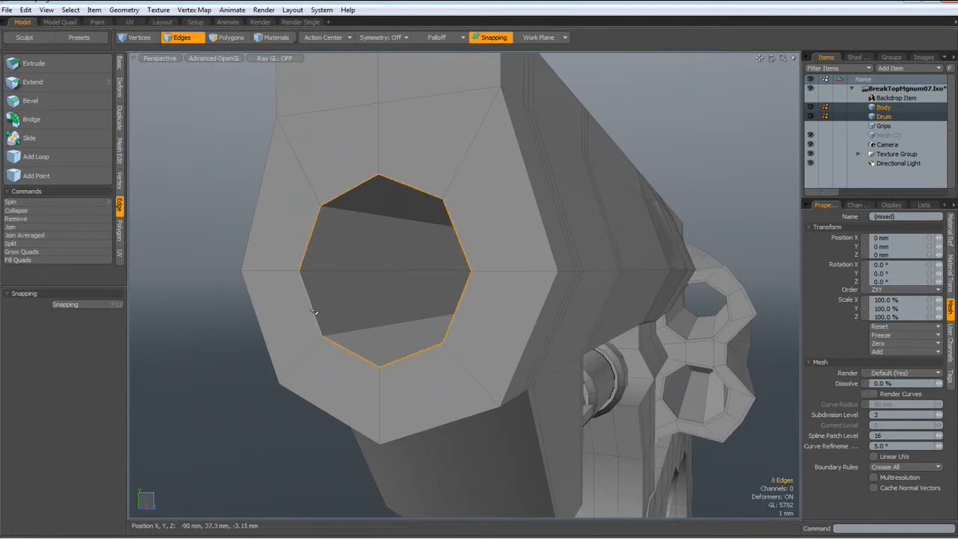
{"action": "left_click", "coordinate": [30, 101]}
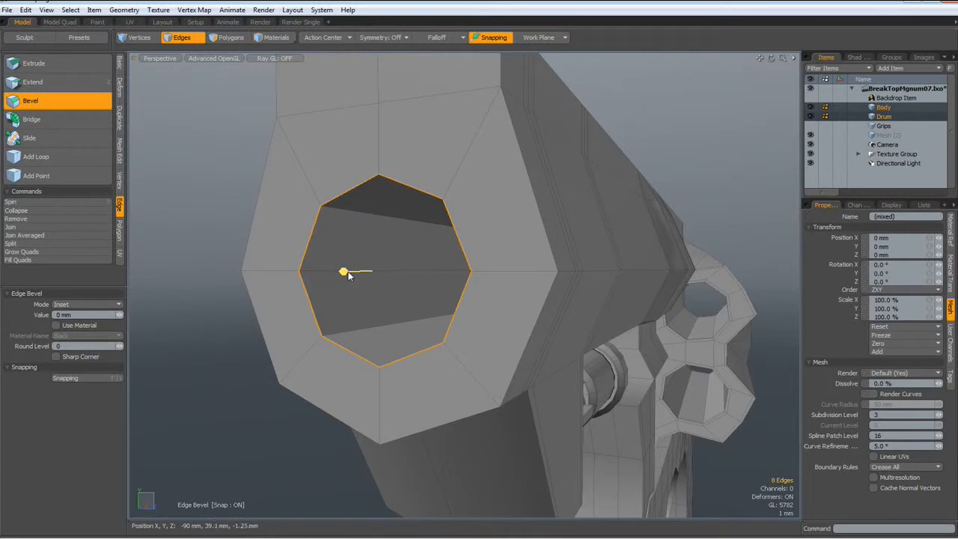
{"action": "left_click_drag", "start_coordinate": [343, 271], "coordinate": [367, 270]}
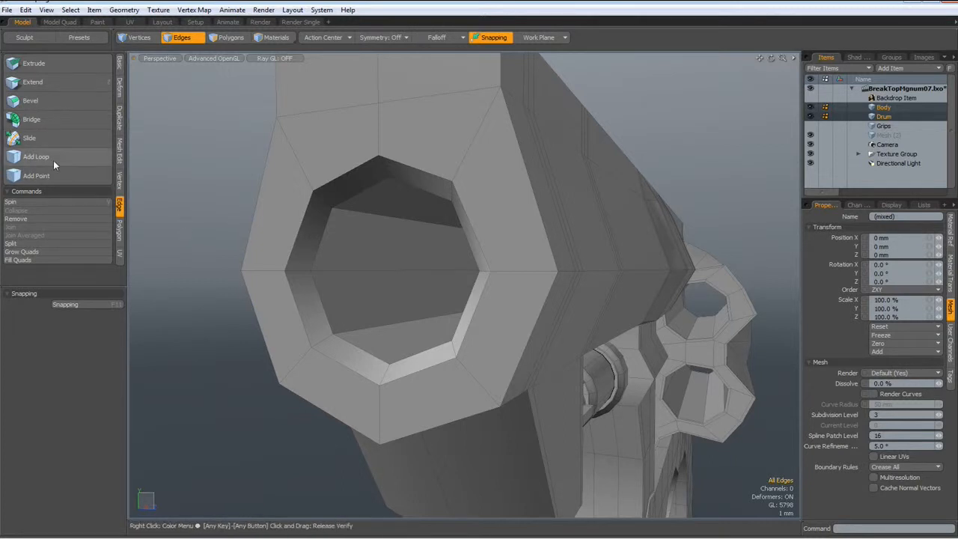
Step: Insert an extra edge loop inside the muzzle bore
{"action": "left_click", "coordinate": [36, 157]}
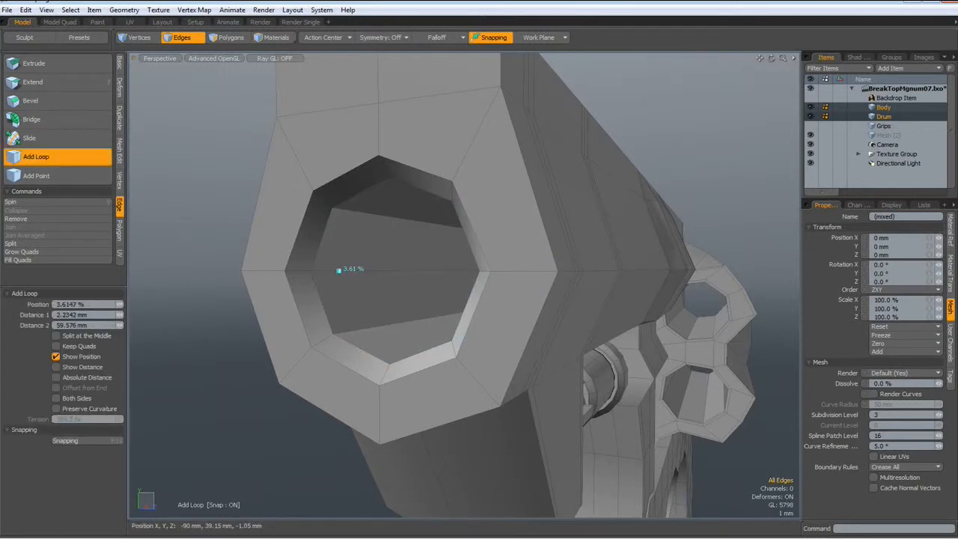
{"action": "left_click_drag", "start_coordinate": [337, 270], "coordinate": [386, 266]}
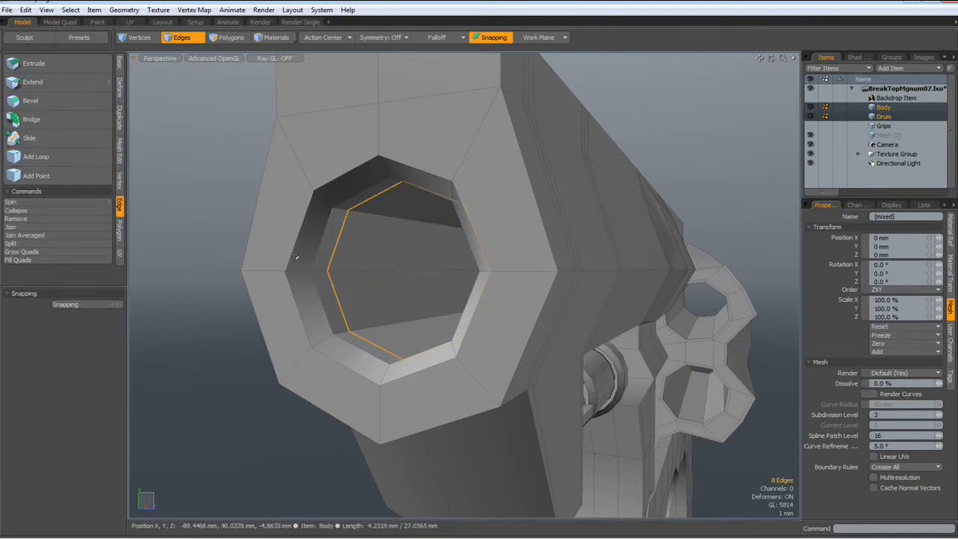
{"action": "left_click", "coordinate": [296, 278]}
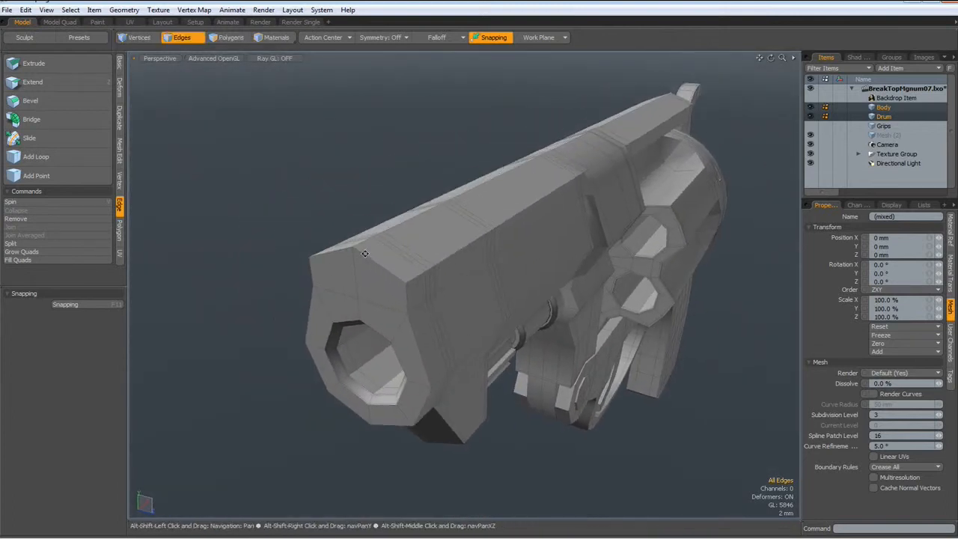
Step: Inset-bevel the barrel block's front-face polygons surrounding the muzzle
{"action": "left_click", "coordinate": [374, 266]}
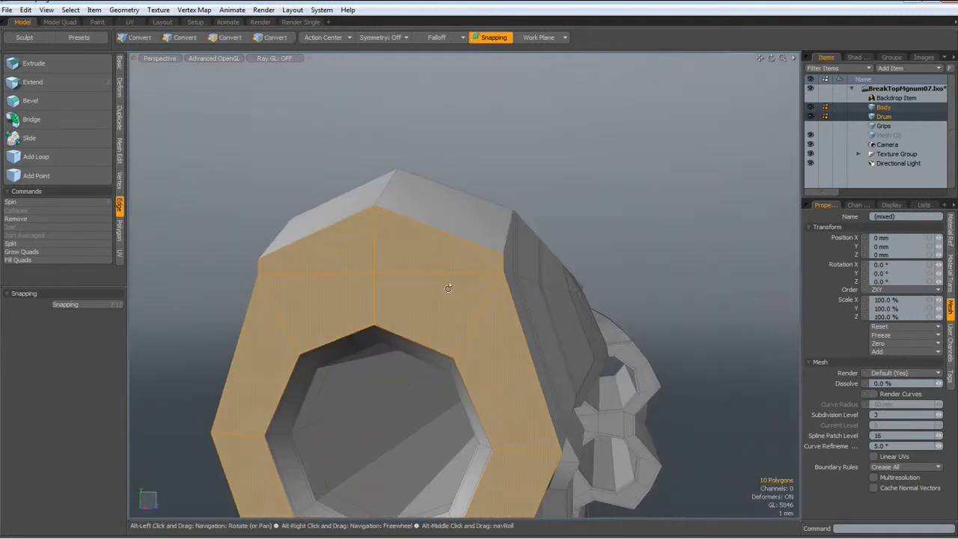
{"action": "left_click", "coordinate": [231, 38]}
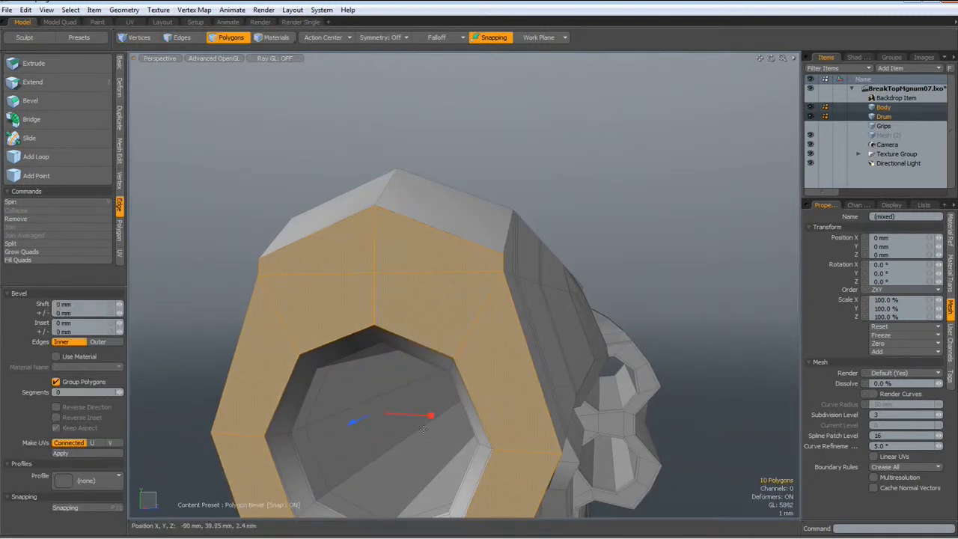
{"action": "left_click_drag", "start_coordinate": [431, 416], "coordinate": [430, 414]}
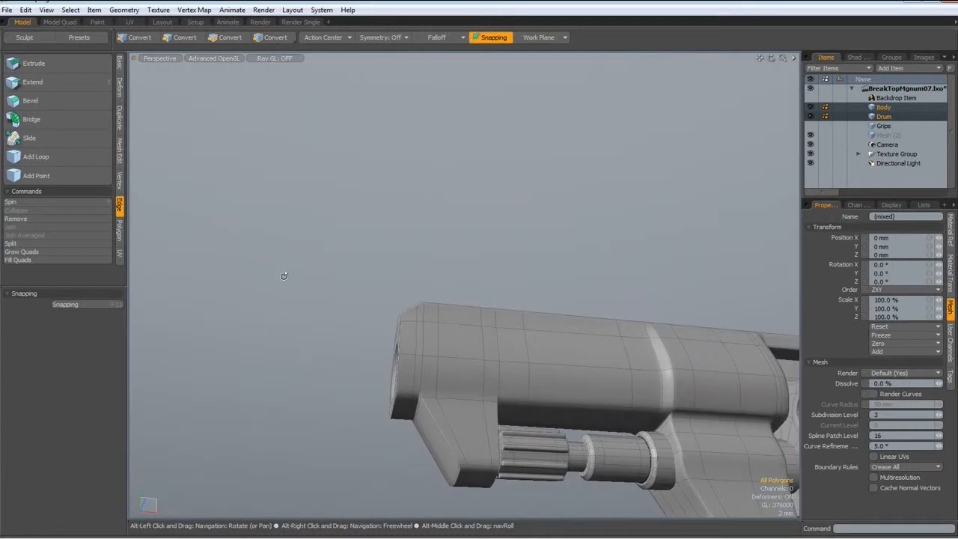
Step: Preview the revolver subdivided and orbit from the muzzle to the cylinder and frame side
{"action": "left_click_drag", "start_coordinate": [284, 276], "coordinate": [365, 342]}
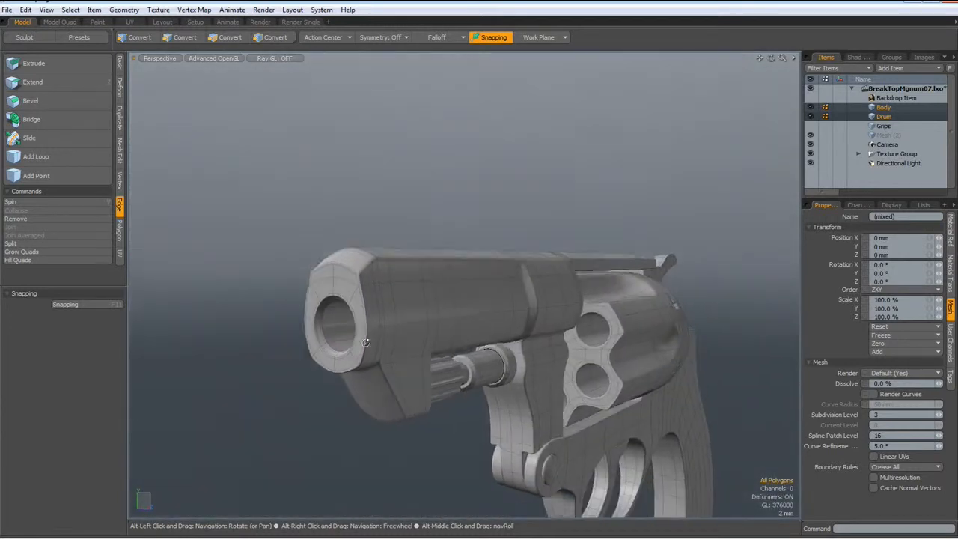
{"action": "left_click", "coordinate": [231, 37]}
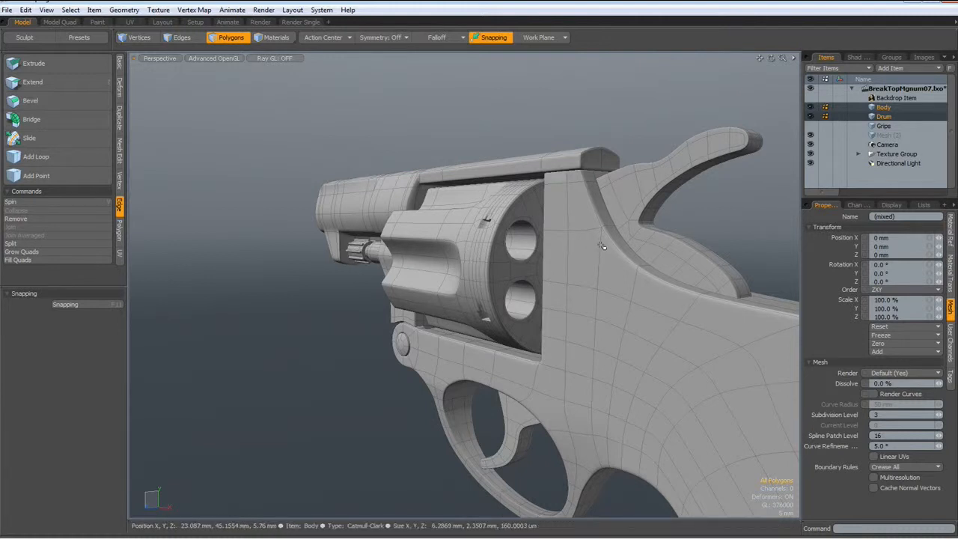
{"action": "left_click_drag", "start_coordinate": [602, 247], "coordinate": [501, 200]}
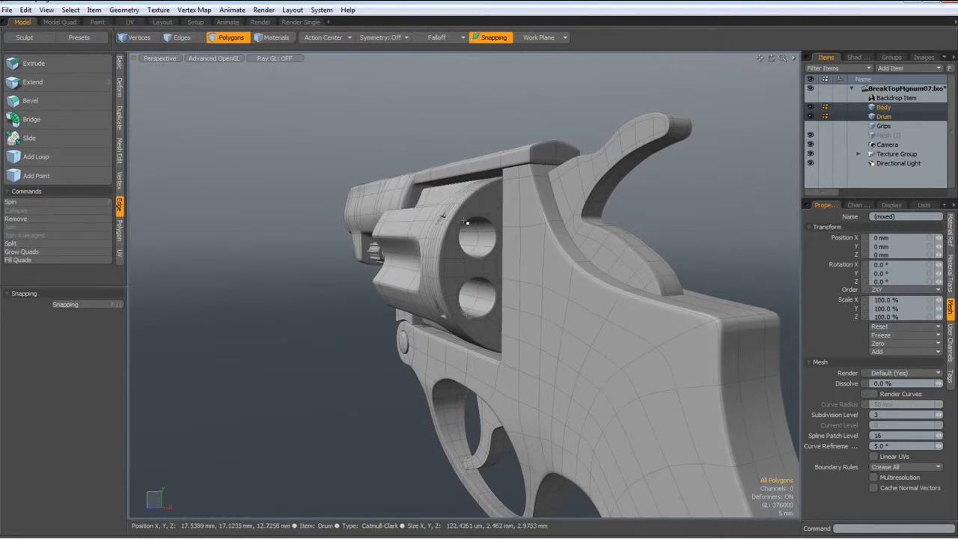
{"action": "mouse_move", "coordinate": [493, 329]}
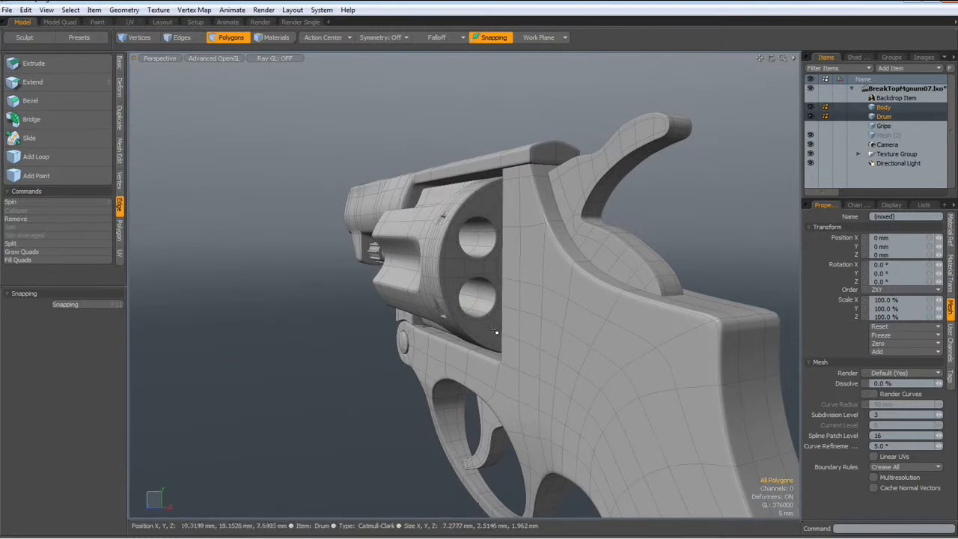